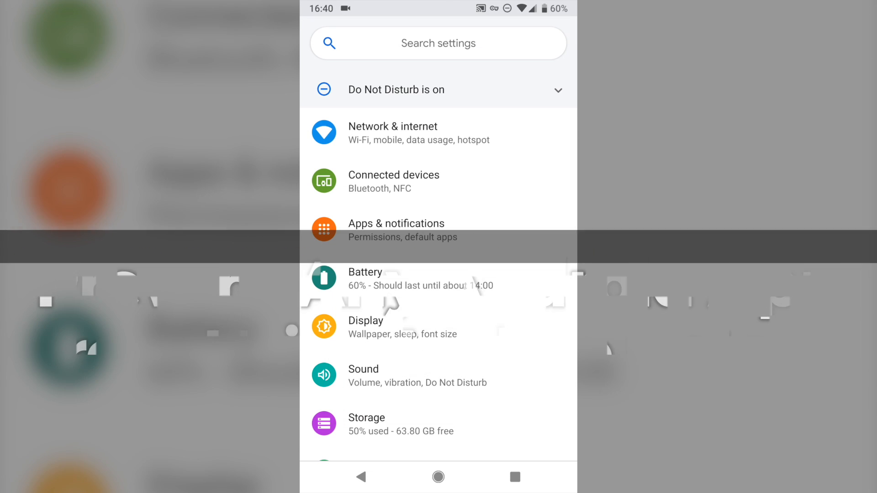
Scroll down the Settings list to reach Network & internet
scroll("down", 3)
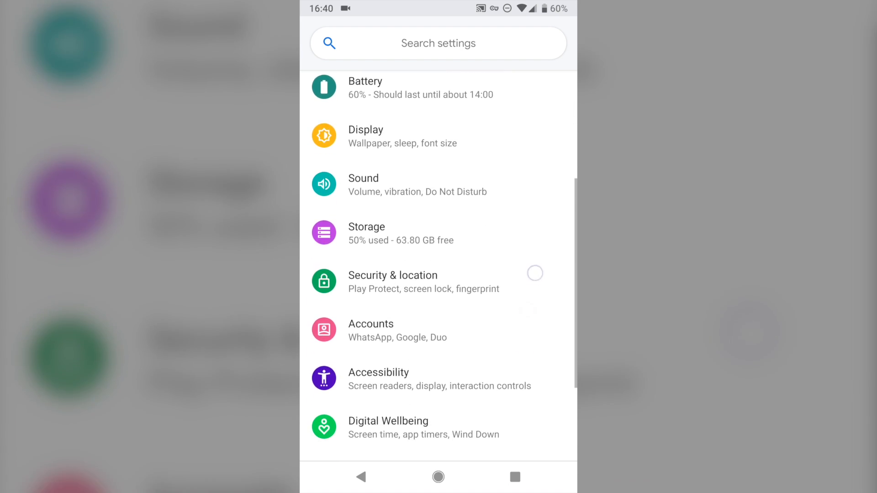
scroll("down", 3)
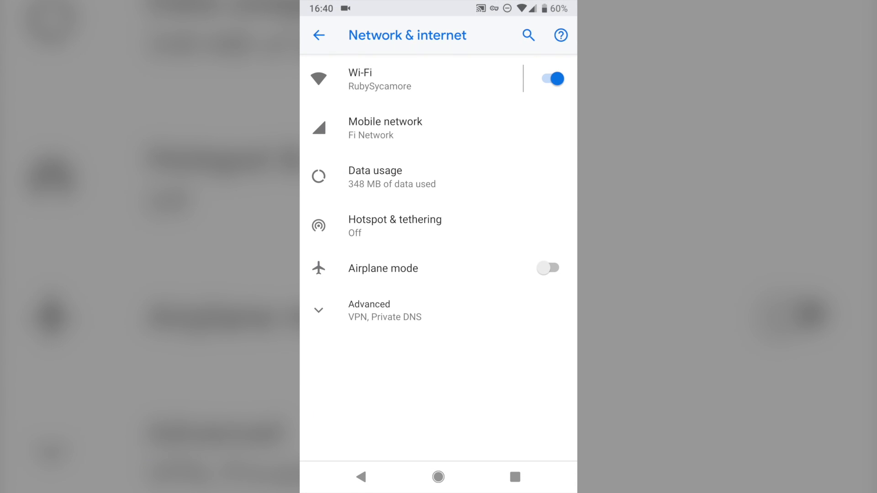
Open Data usage to see 348 MB used against the 800 MB warning
left_click(376, 176)
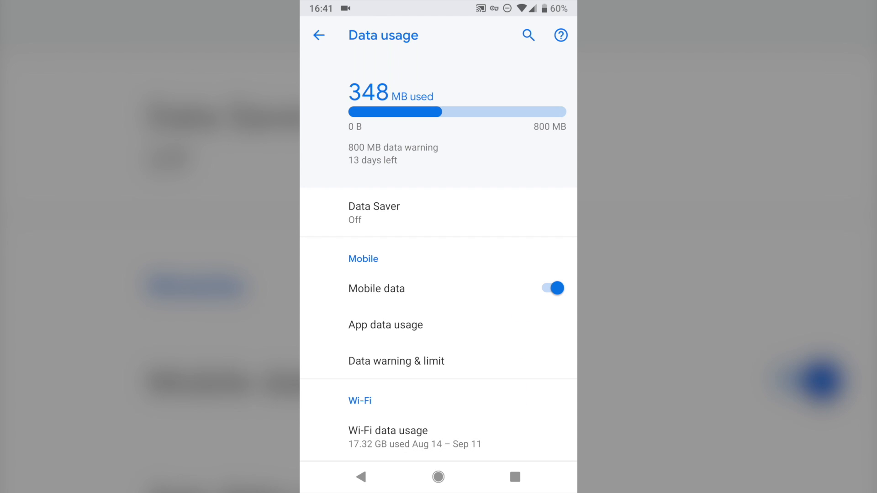
Open App data usage and scroll down the per-app list to Spotify
left_click(386, 325)
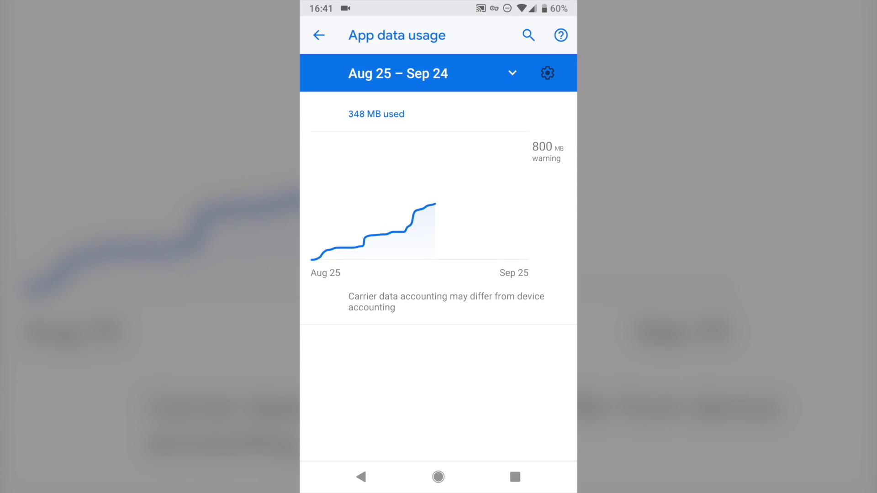
scroll("down", 3)
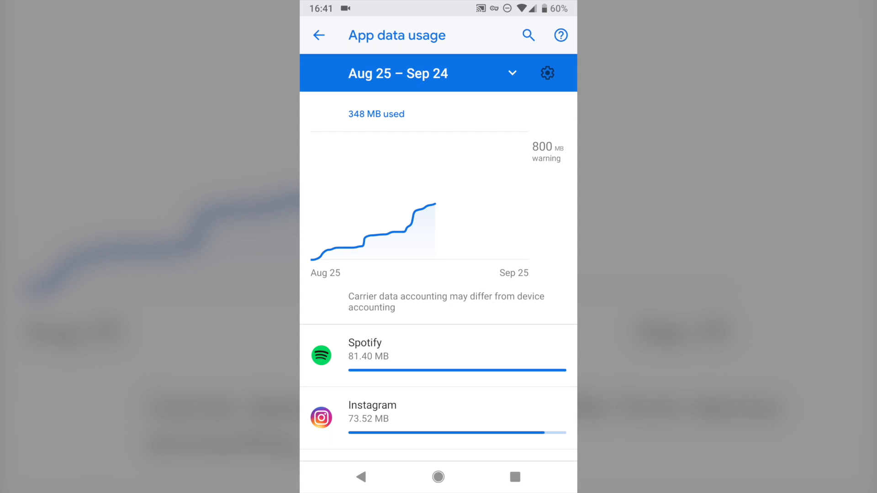
scroll("down", 3)
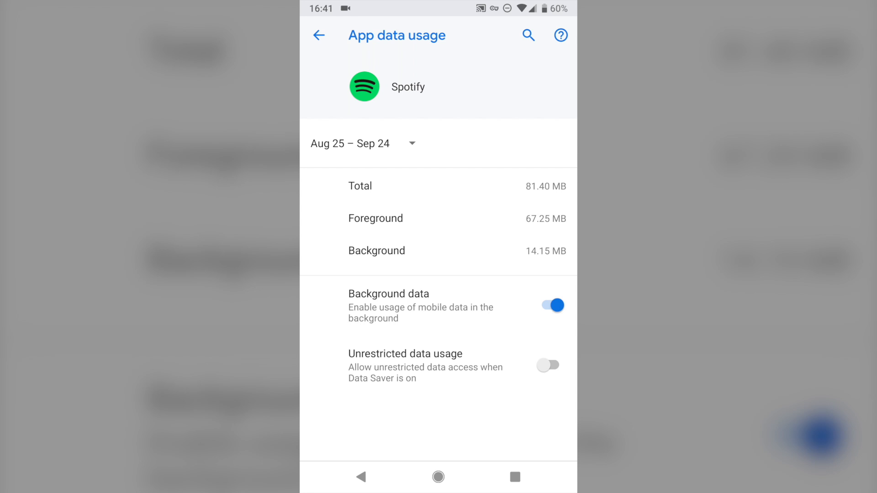
Toggle Spotify's background data off and back on, then return to the app list
left_click(551, 306)
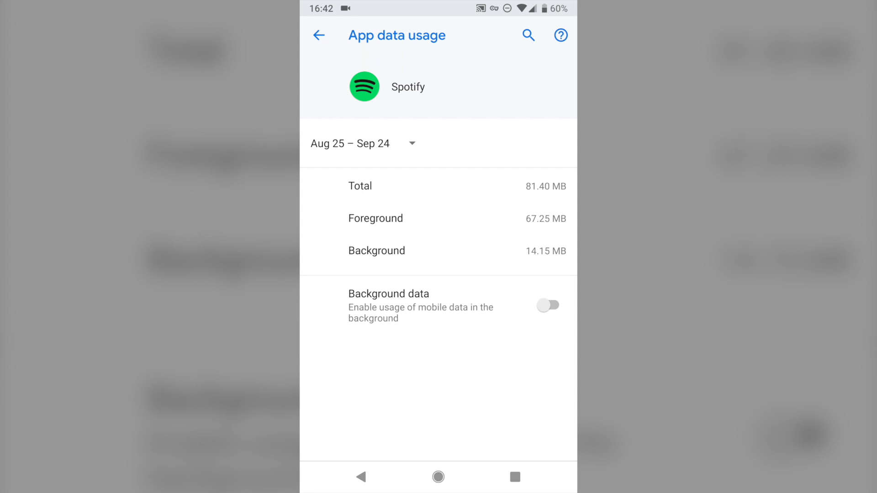
left_click(548, 306)
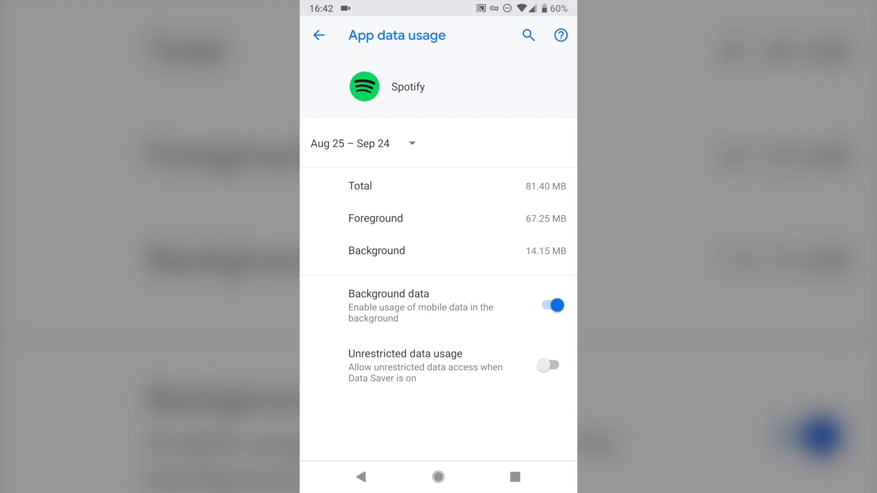
left_click(360, 477)
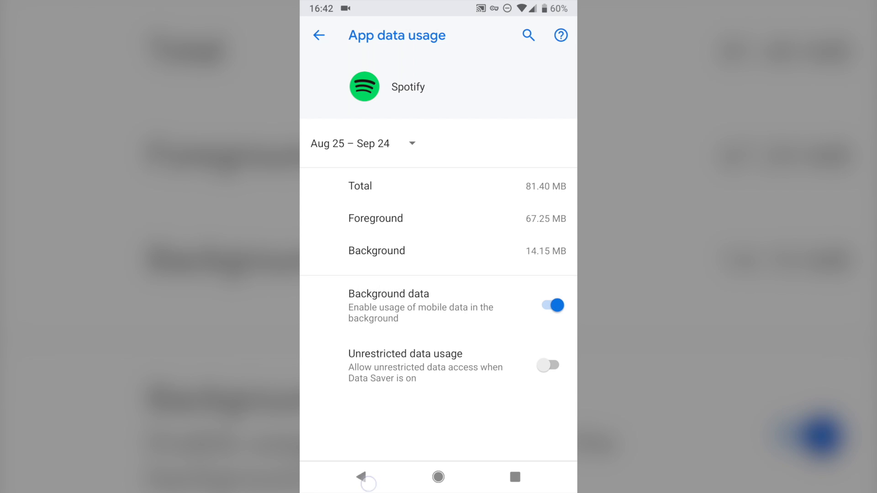
left_click(318, 34)
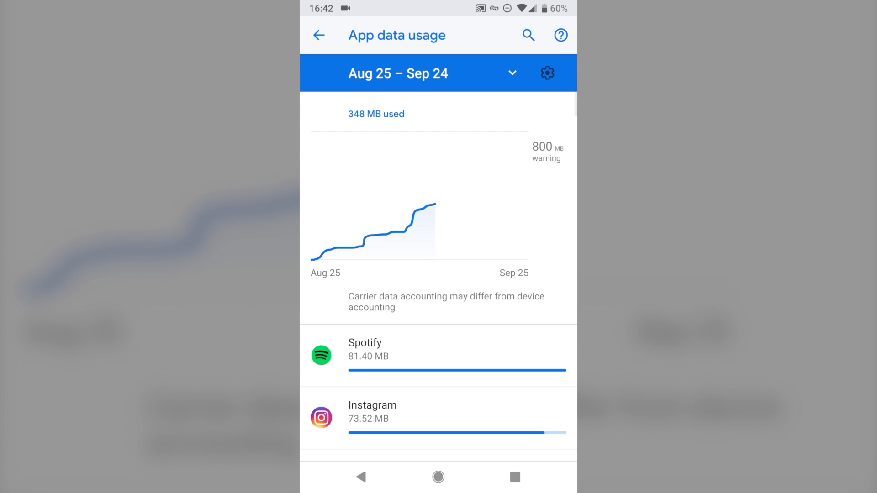
Review the data warning, keeping it at 800 MB, and return to the overview
left_click(318, 34)
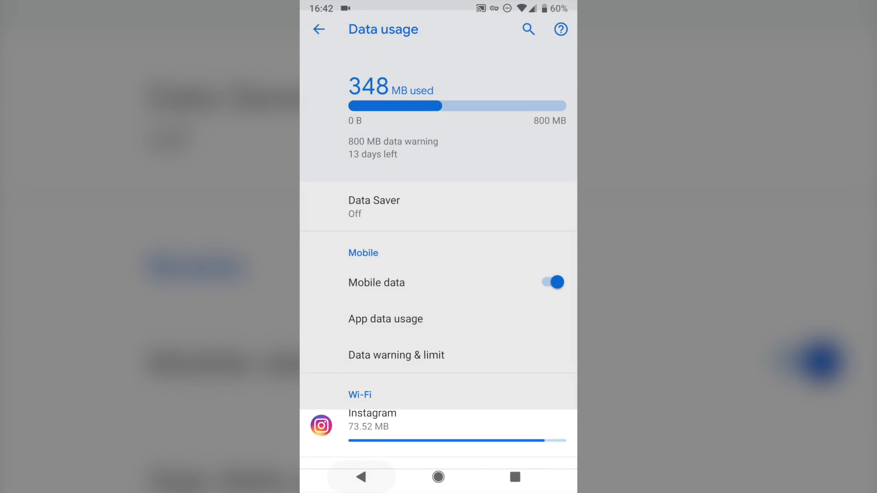
left_click(396, 355)
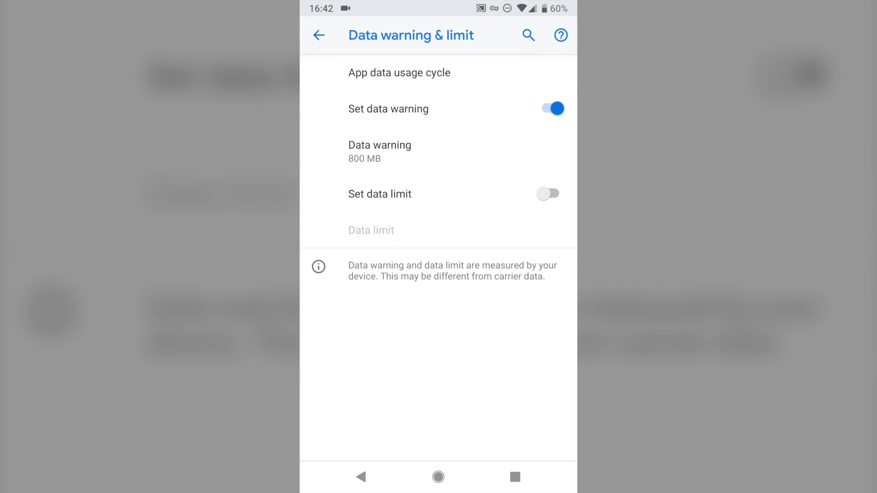
left_click(380, 151)
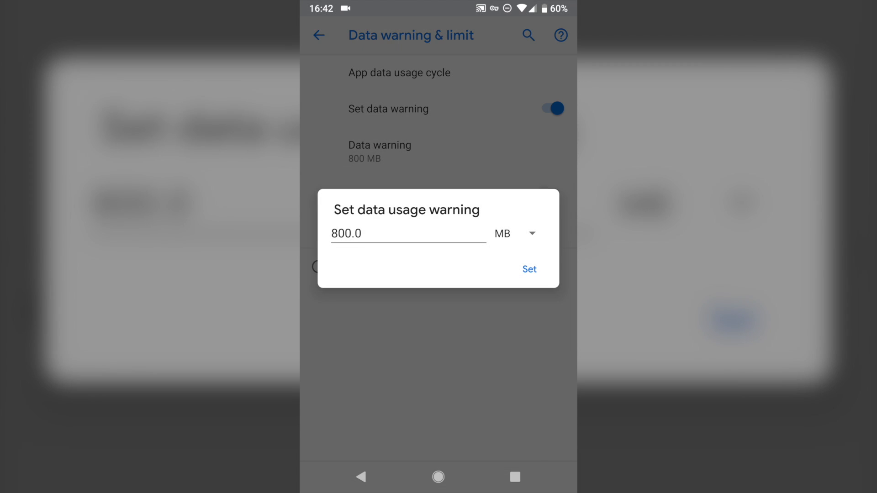
left_click(528, 269)
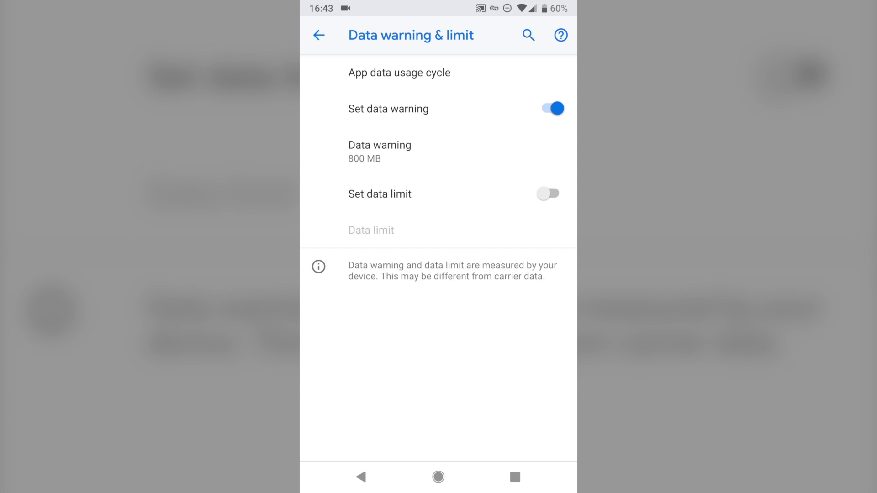
left_click(318, 35)
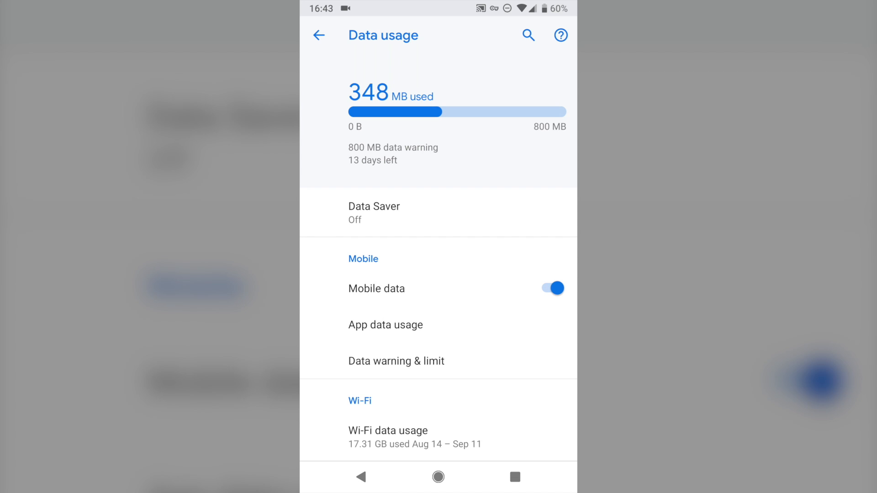
Check Data Saver, leave it off, and exit the data usage settings
left_click(373, 212)
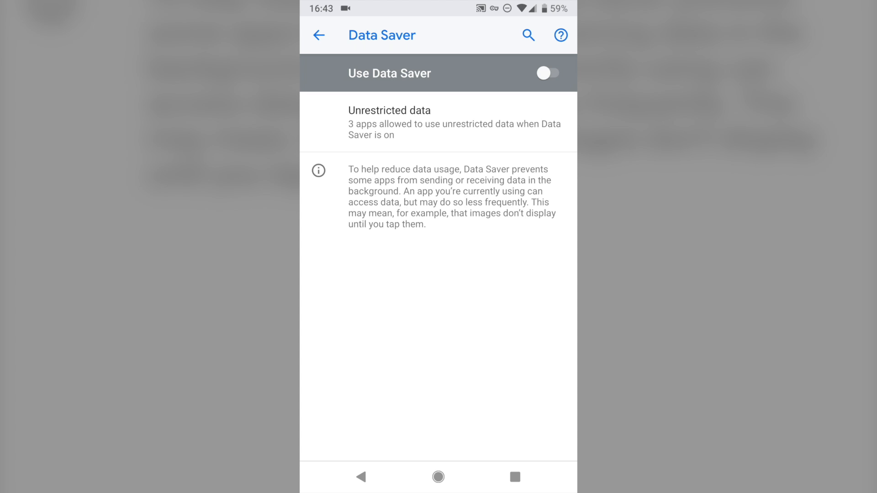
left_click(318, 36)
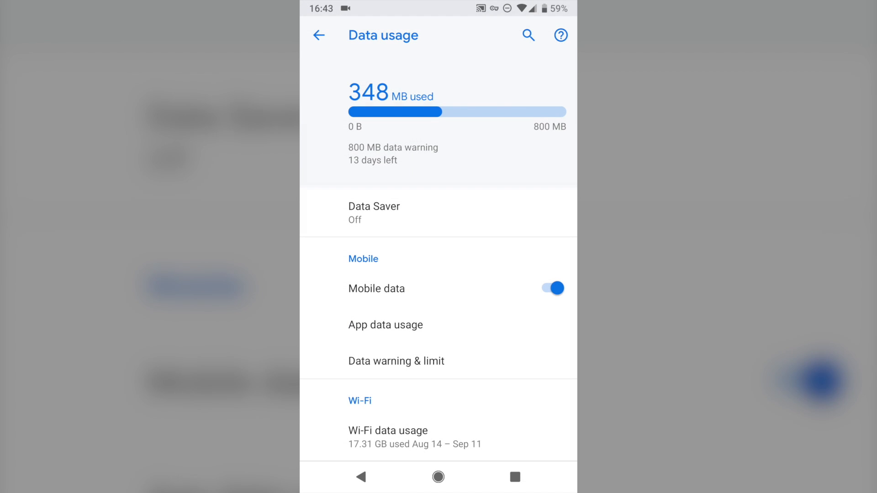
left_click(318, 34)
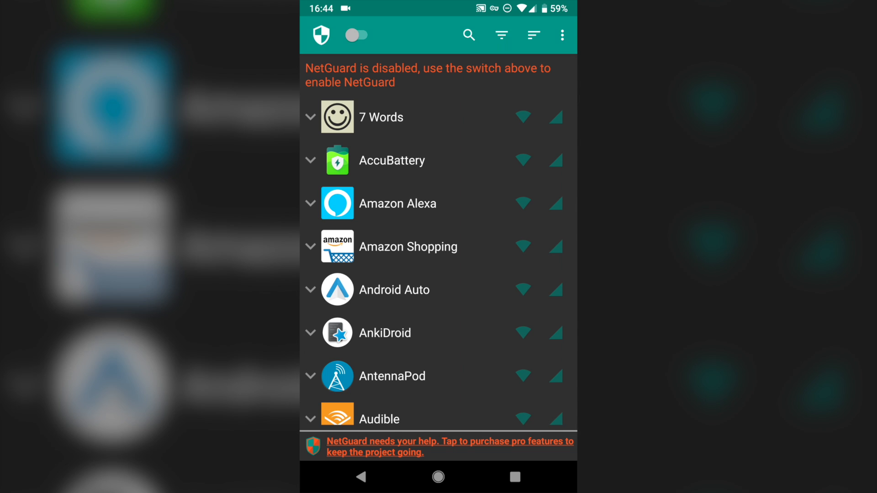
left_click(310, 117)
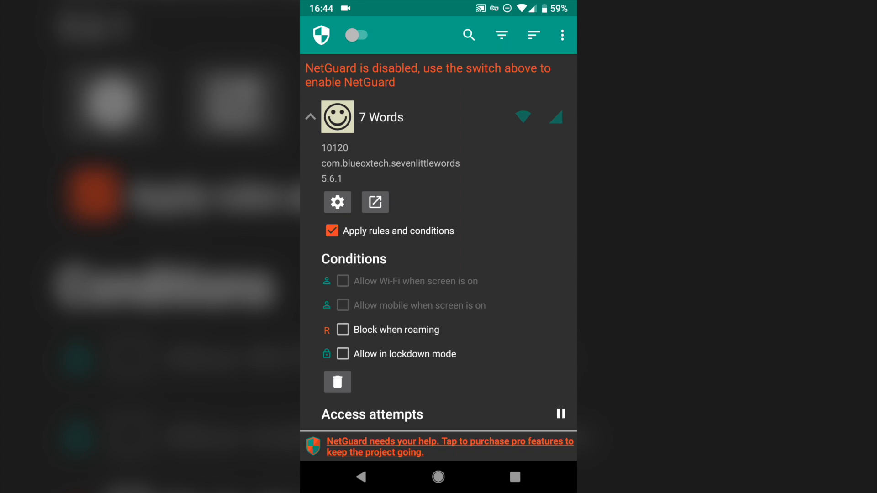
left_click(310, 118)
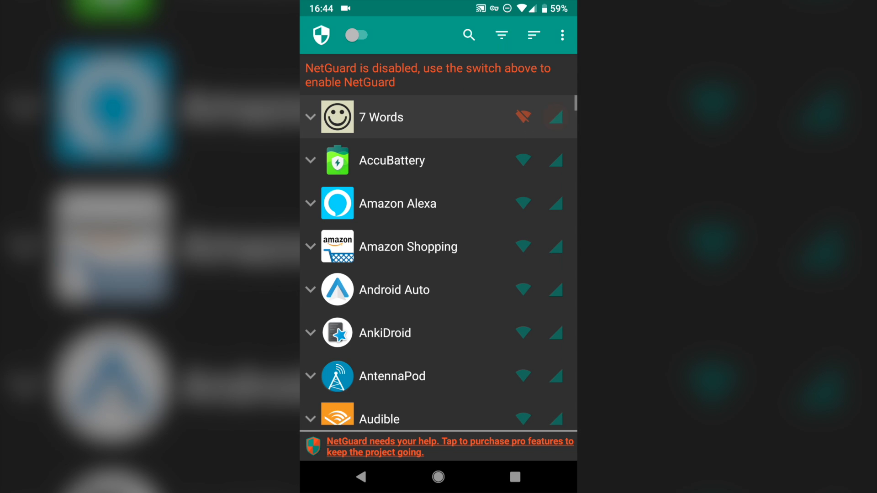
left_click(522, 117)
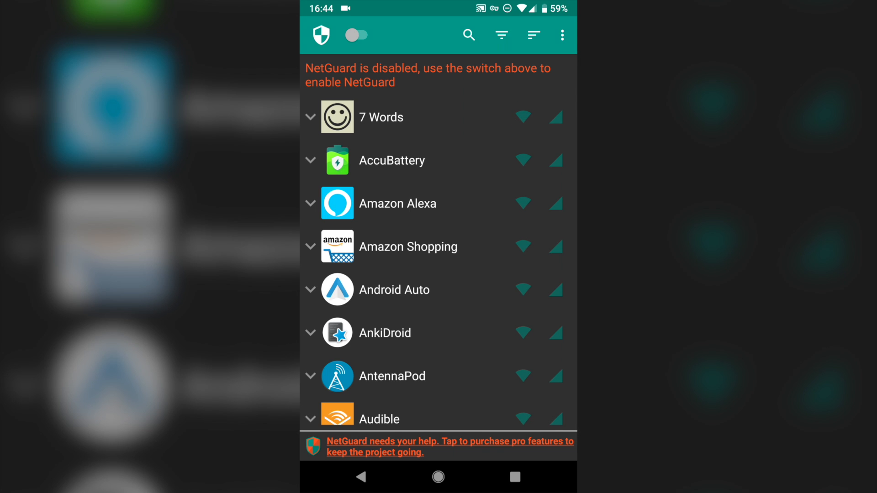
left_click(555, 289)
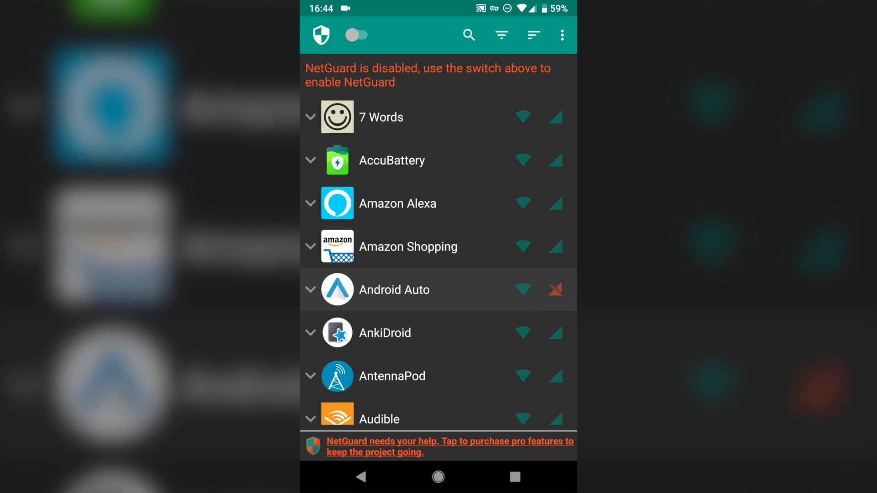
left_click(556, 290)
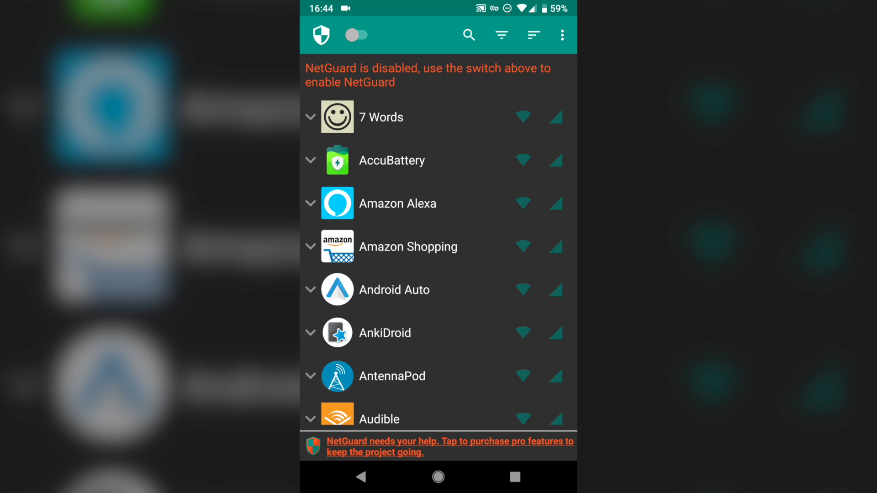
left_click(310, 117)
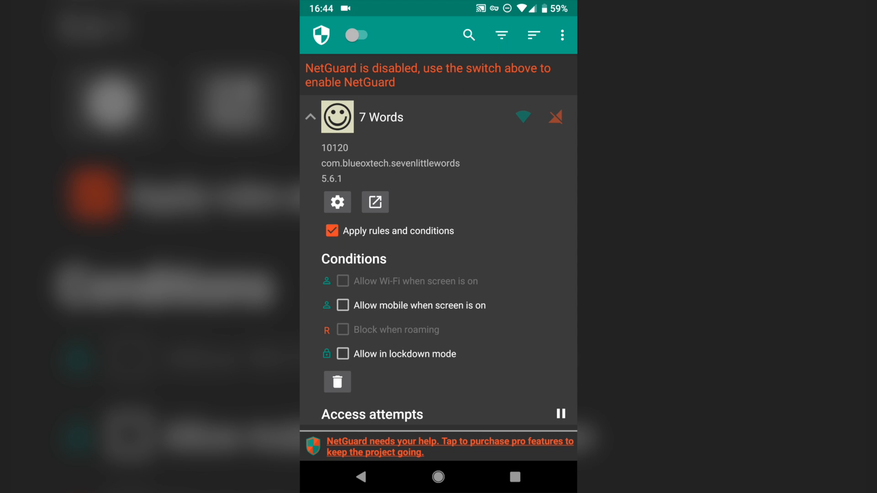
left_click(342, 304)
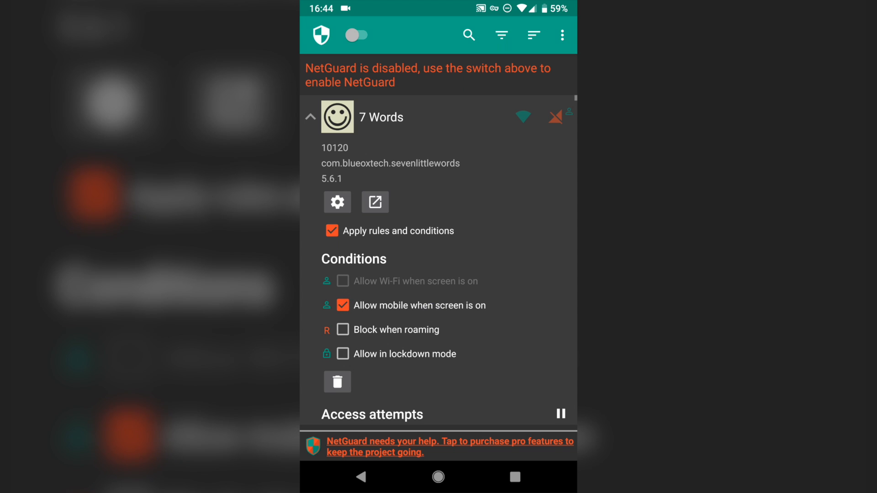
left_click(342, 306)
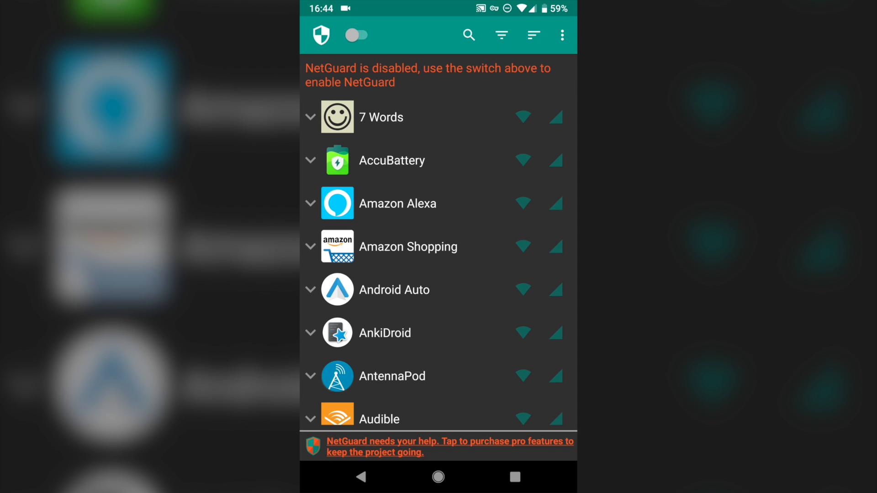
left_click(356, 35)
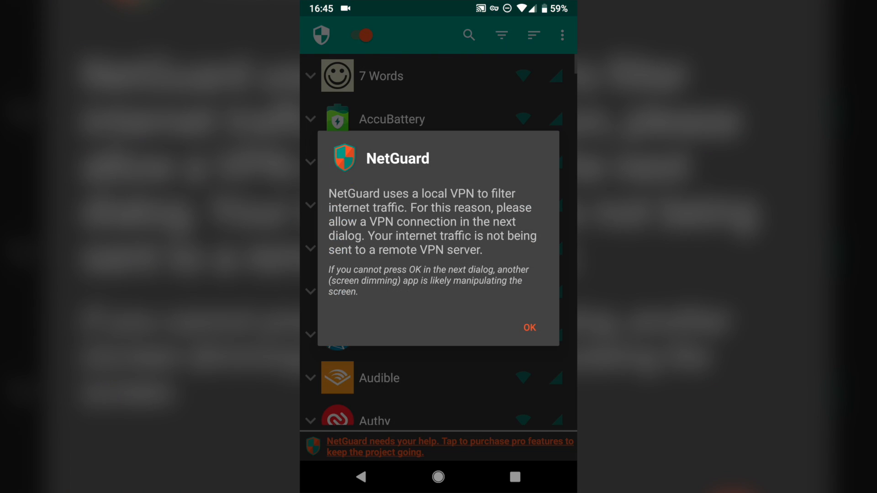
left_click(528, 327)
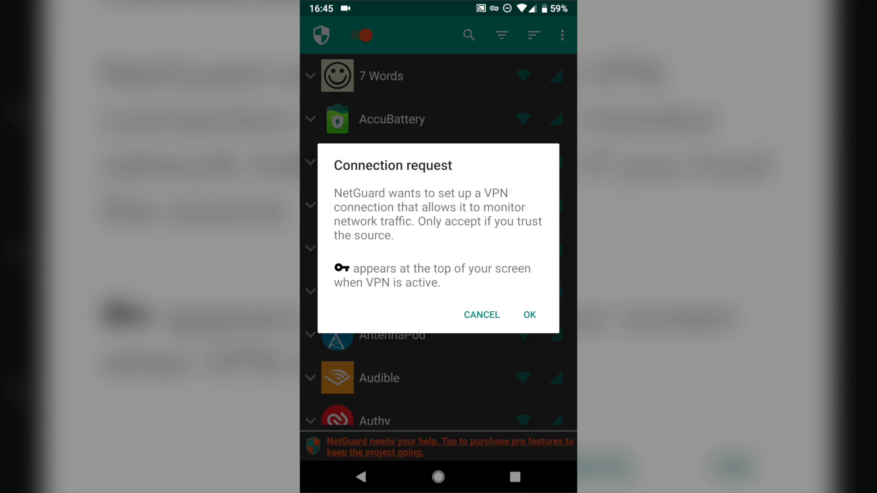
left_click(481, 314)
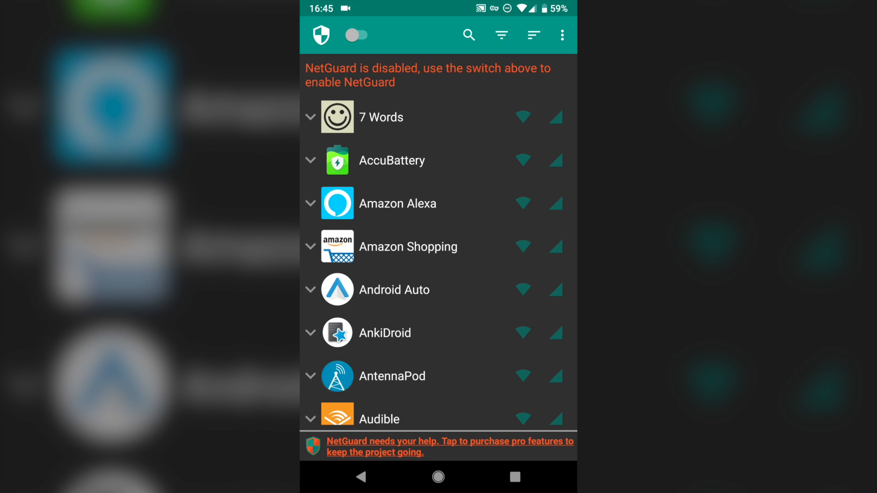
scroll("down", 3)
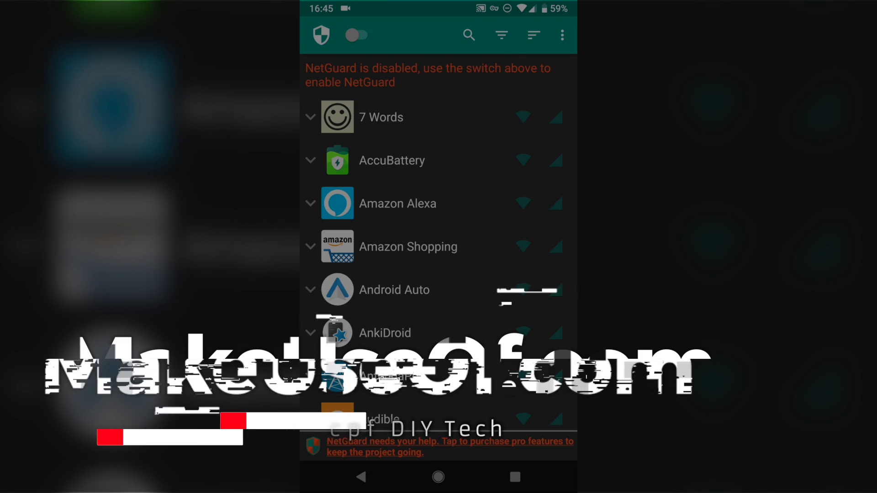
scroll("down", 3)
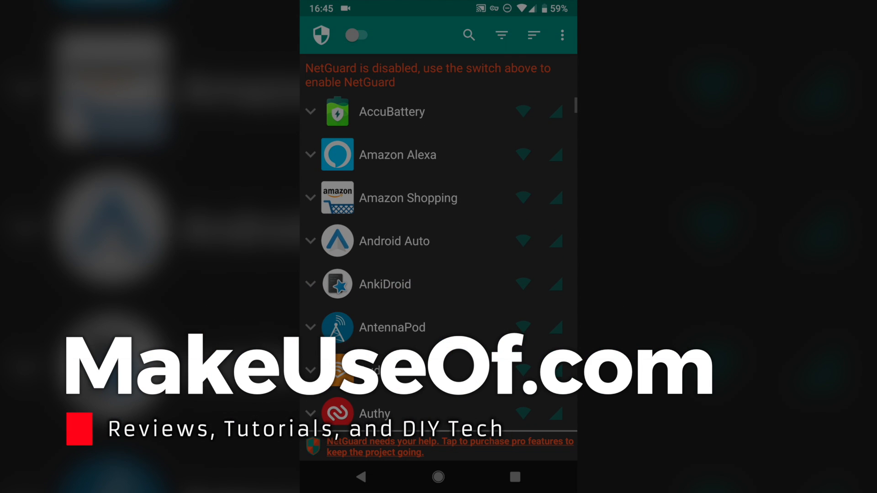